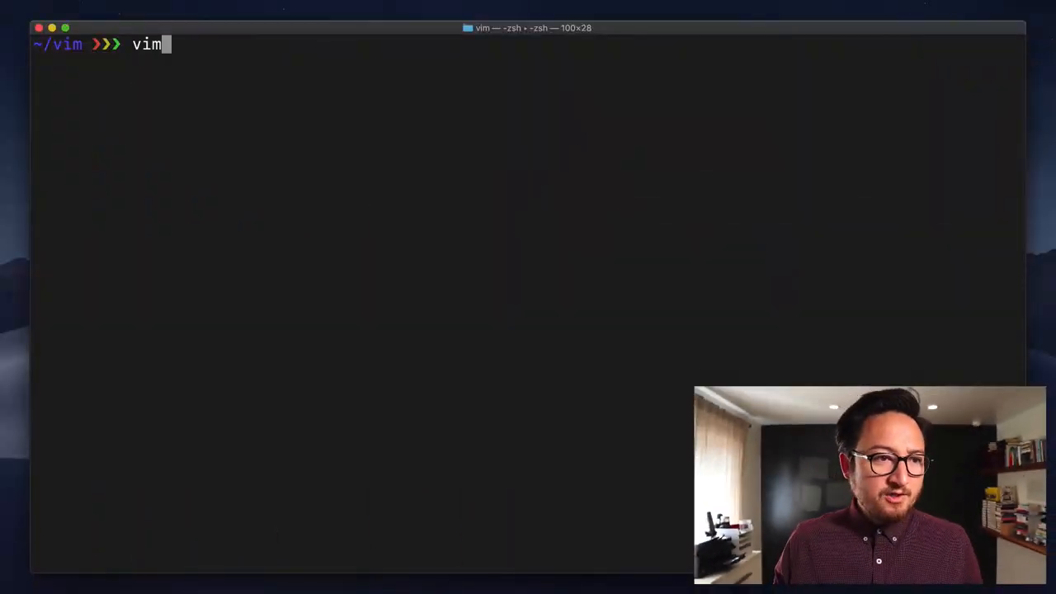
# Open quick-brown.txt in Vim with the command vim quick-brown.txt
pyautogui.write('quick-brown.txt')
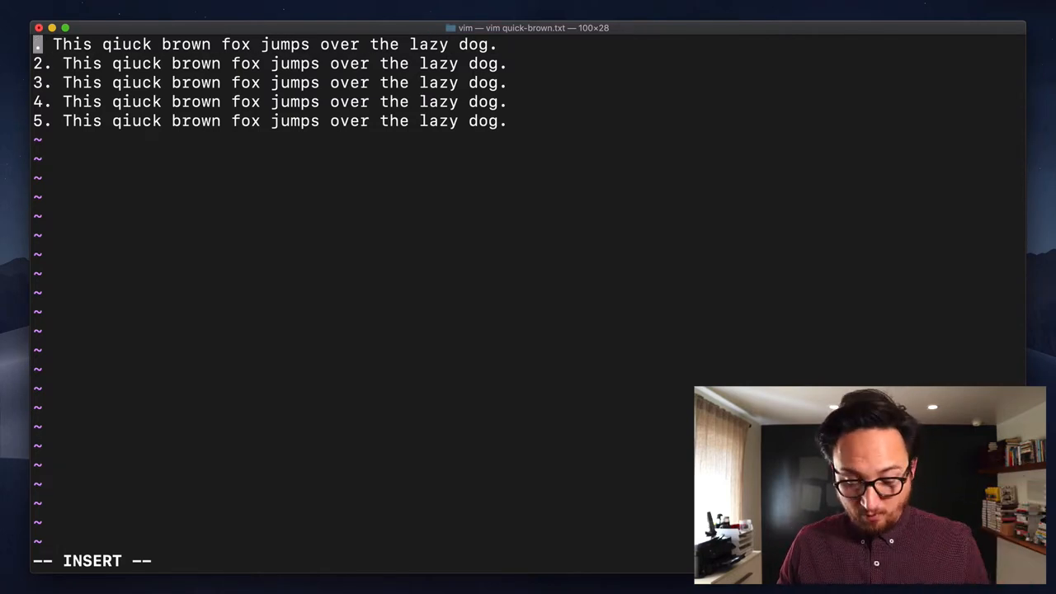
pyautogui.press('Escape')
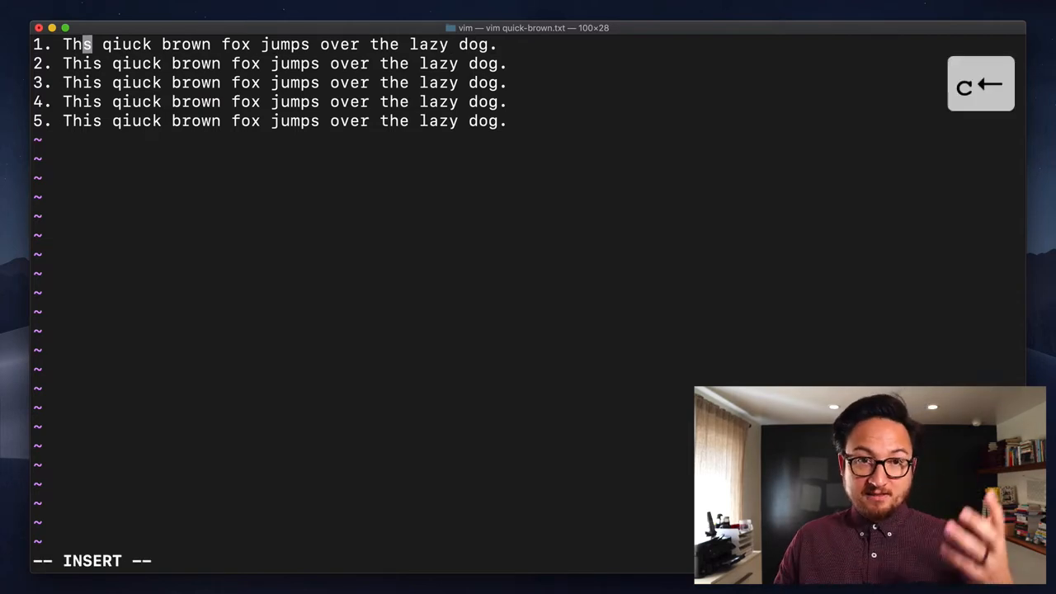
pyautogui.write('e')
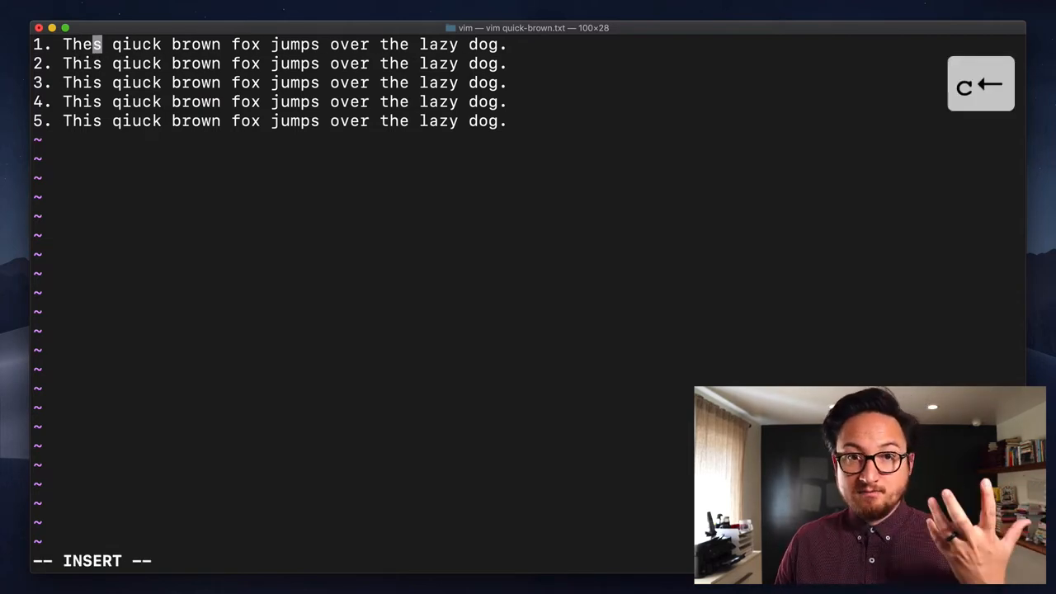
pyautogui.press('Backspace')
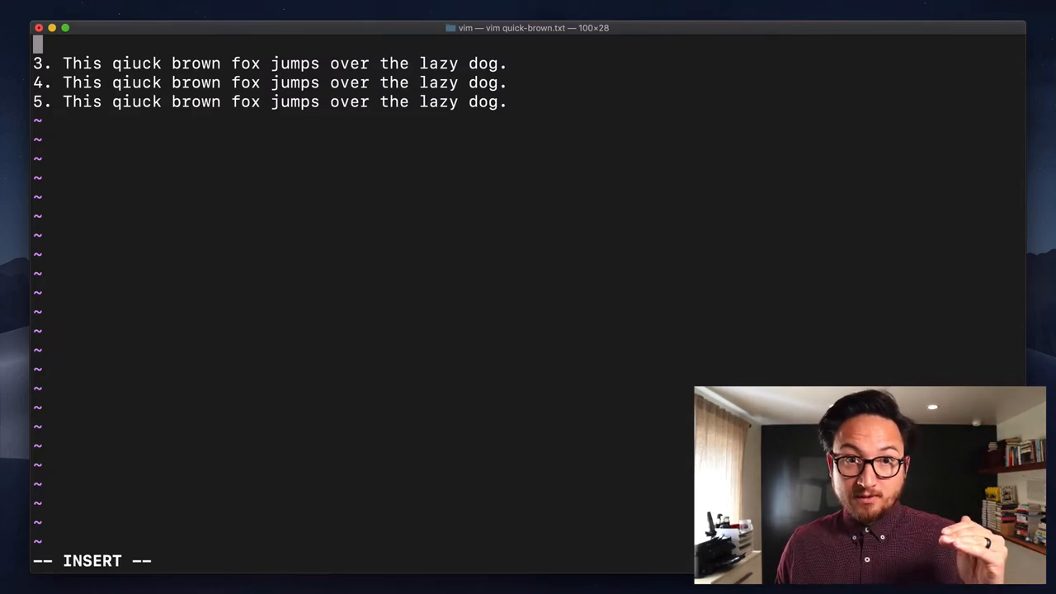
pyautogui.write('a')
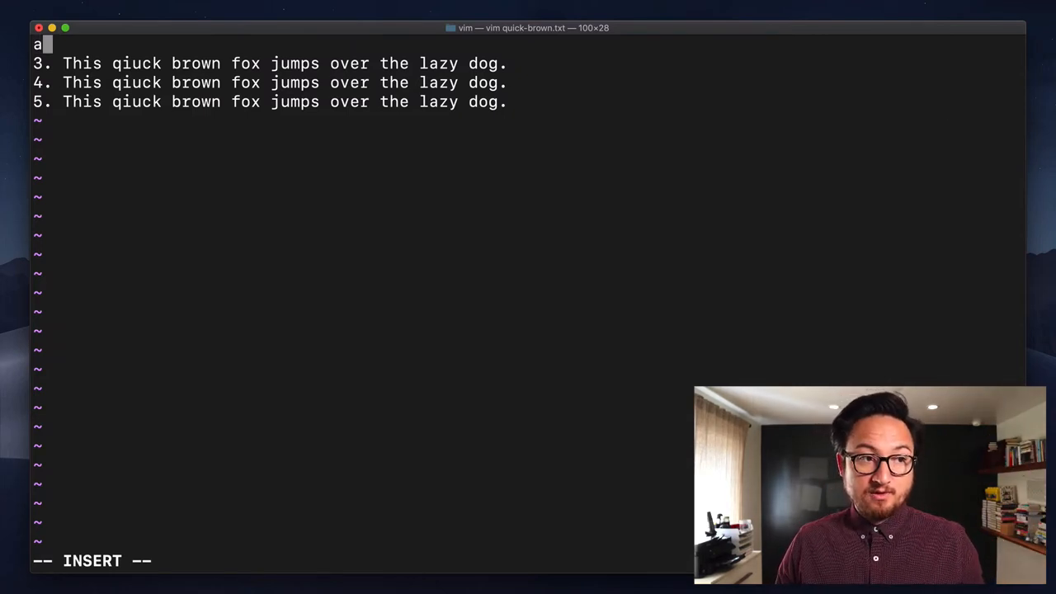
pyautogui.press('Escape')
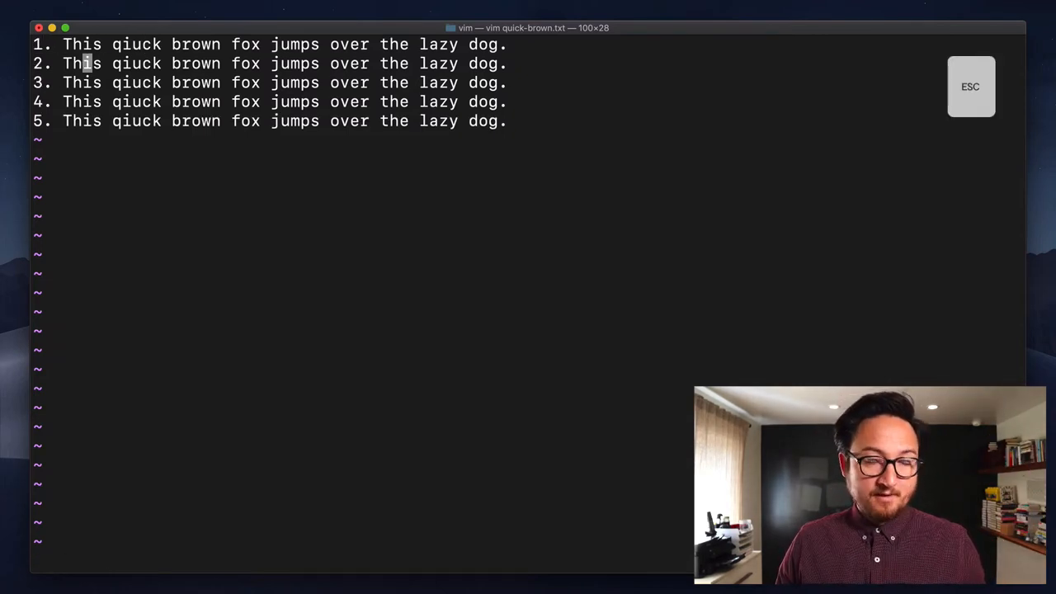
# Clear line 1's text with cc, leaving an empty line above lines 2–5
pyautogui.press('u')
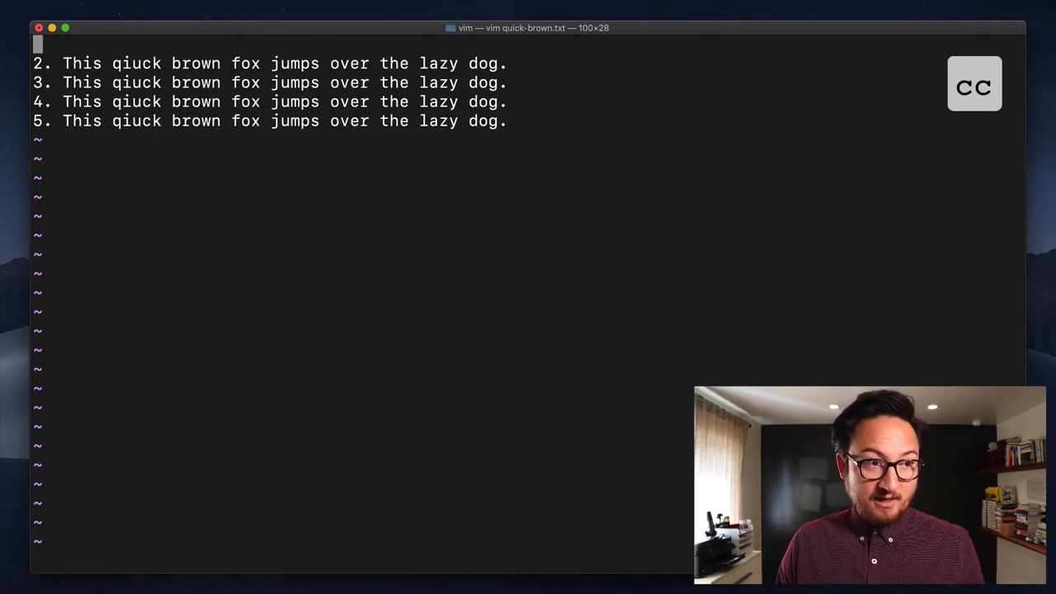
# Undo the cc change so line 1 reads 'This qiuck brown fox jumps over the lazy dog.' again
pyautogui.press('u')
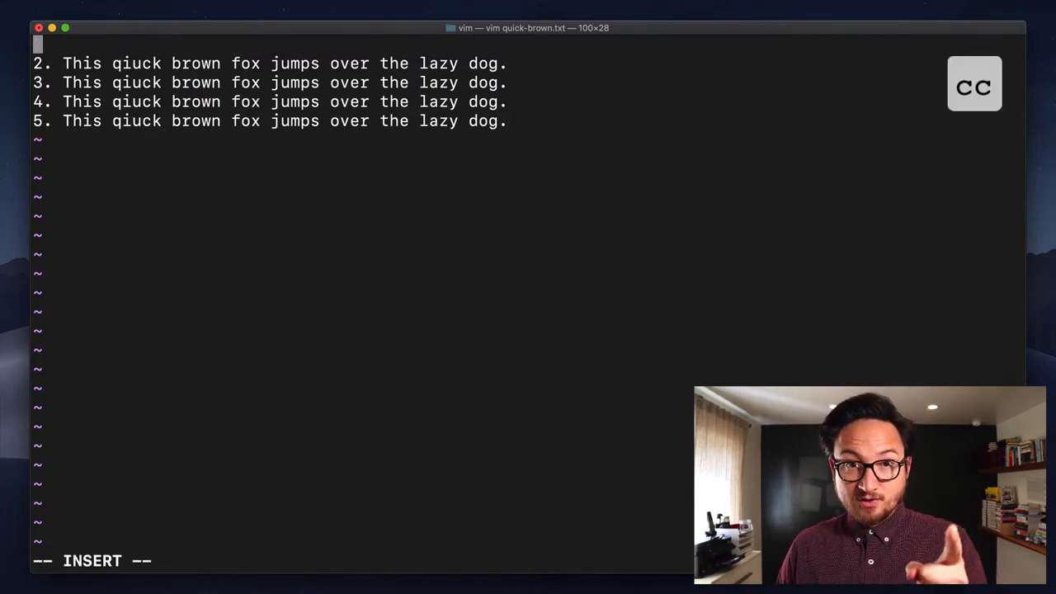
pyautogui.press('Escape')
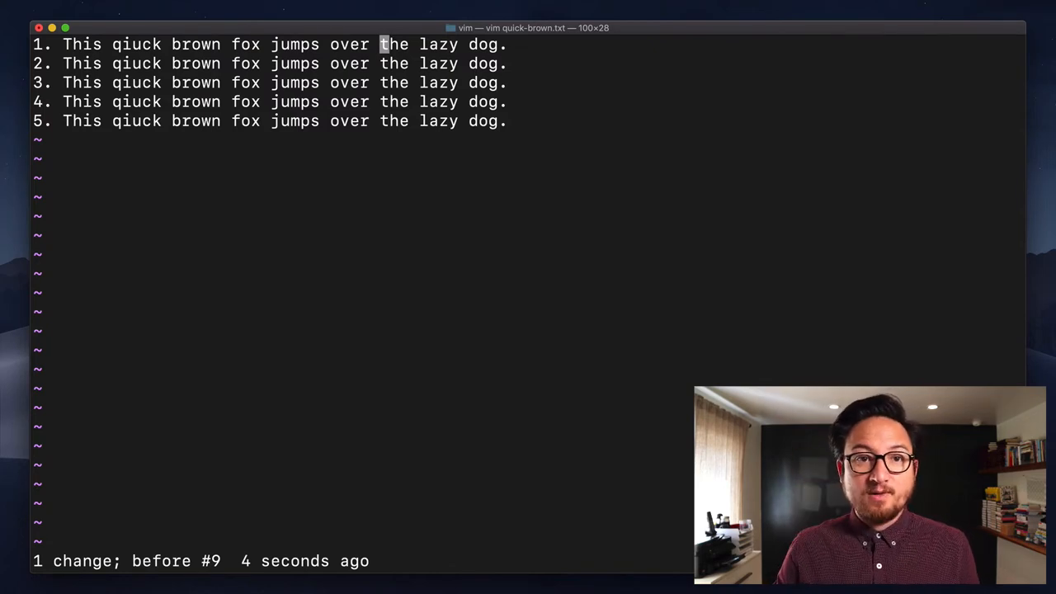
pyautogui.press('C')
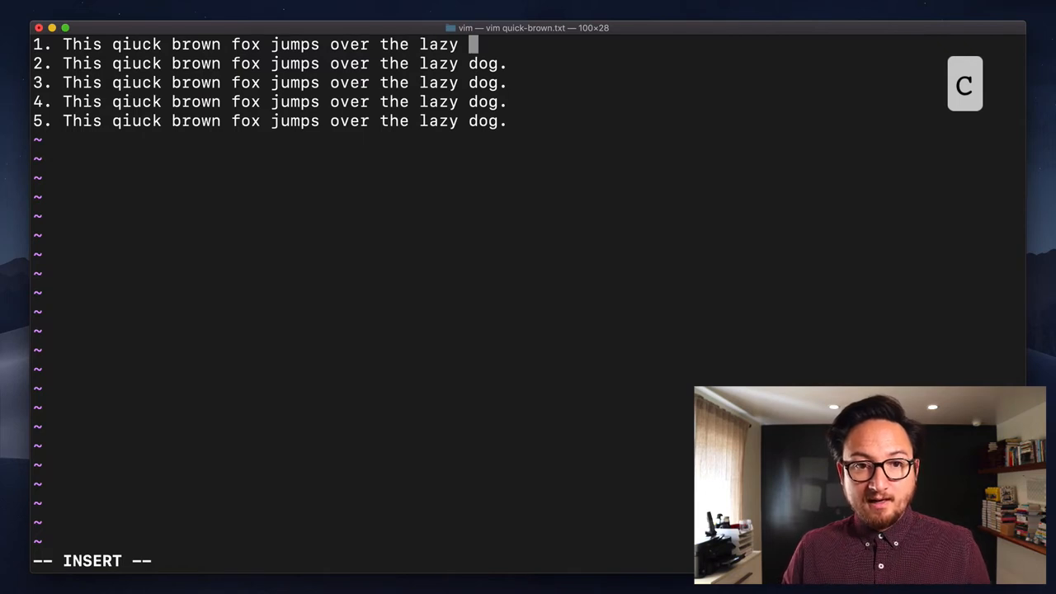
pyautogui.write('dog.')
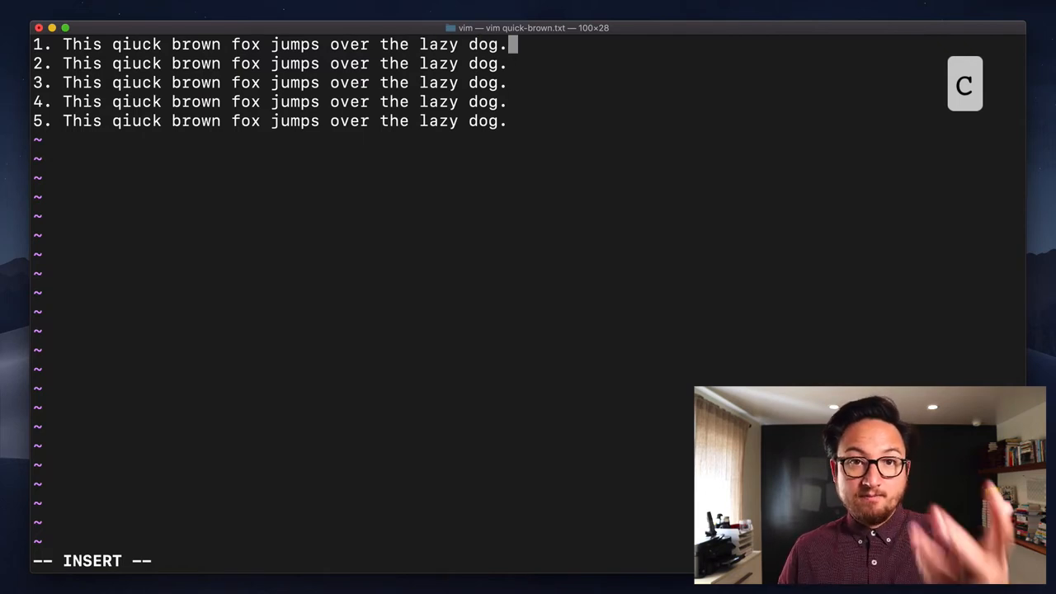
pyautogui.press('Escape')
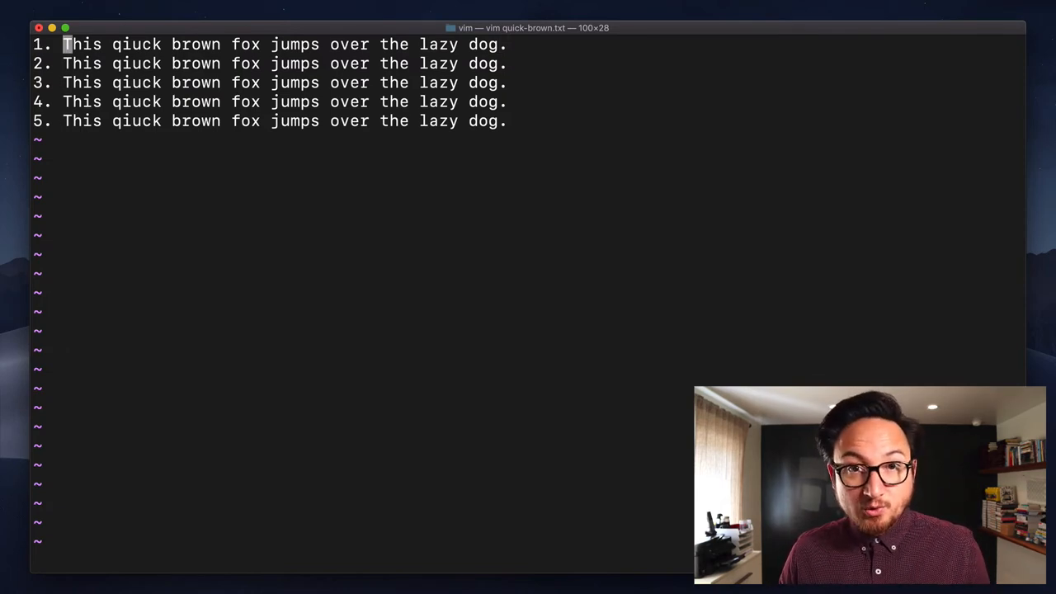
# Visually select and change 'This qiuck brown' on line 1, starting the replacement with 'i'
pyautogui.press('v')
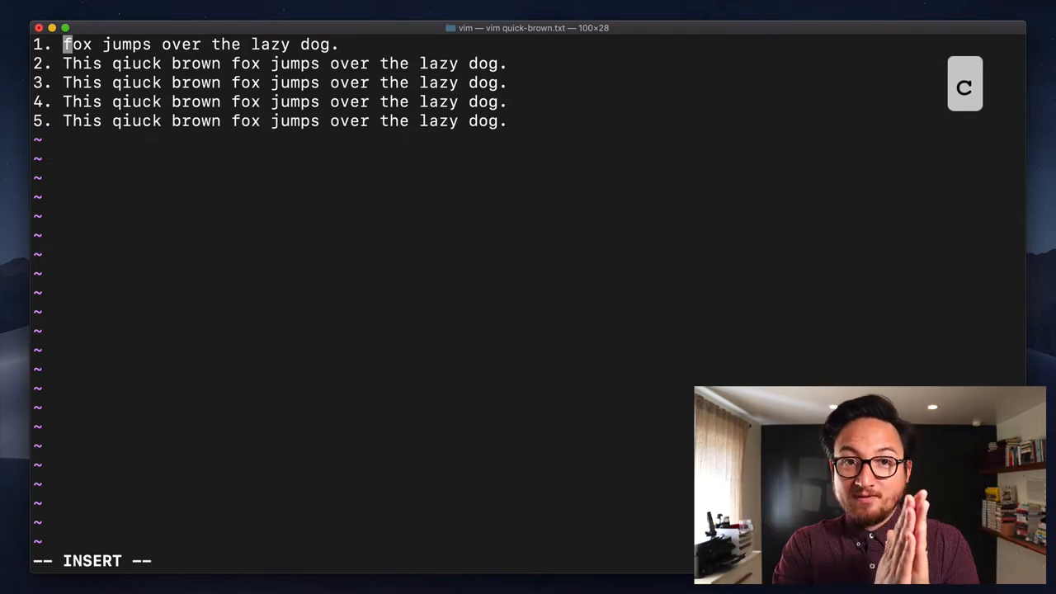
pyautogui.write('i')
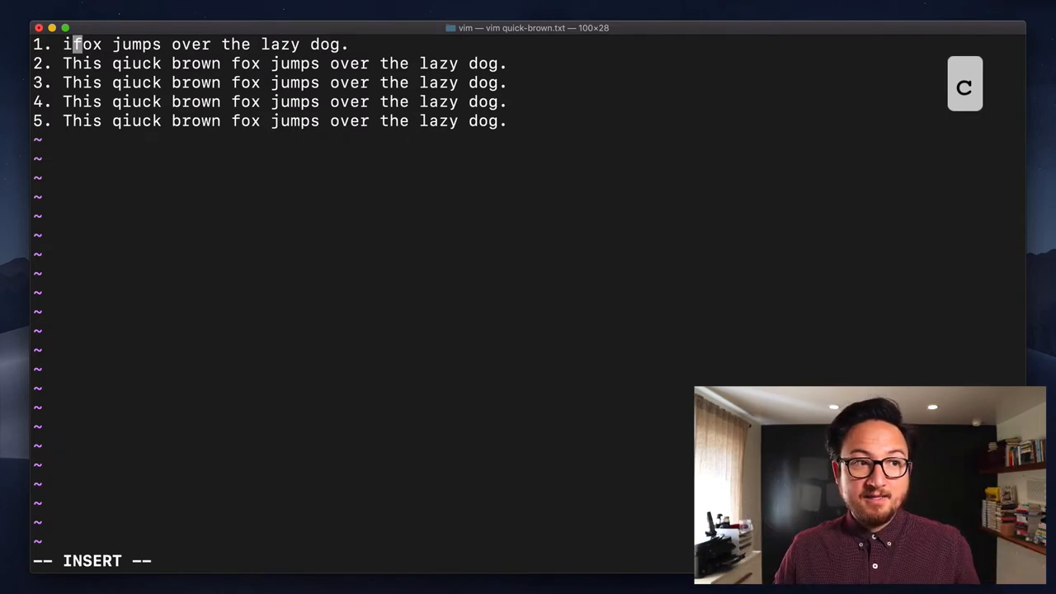